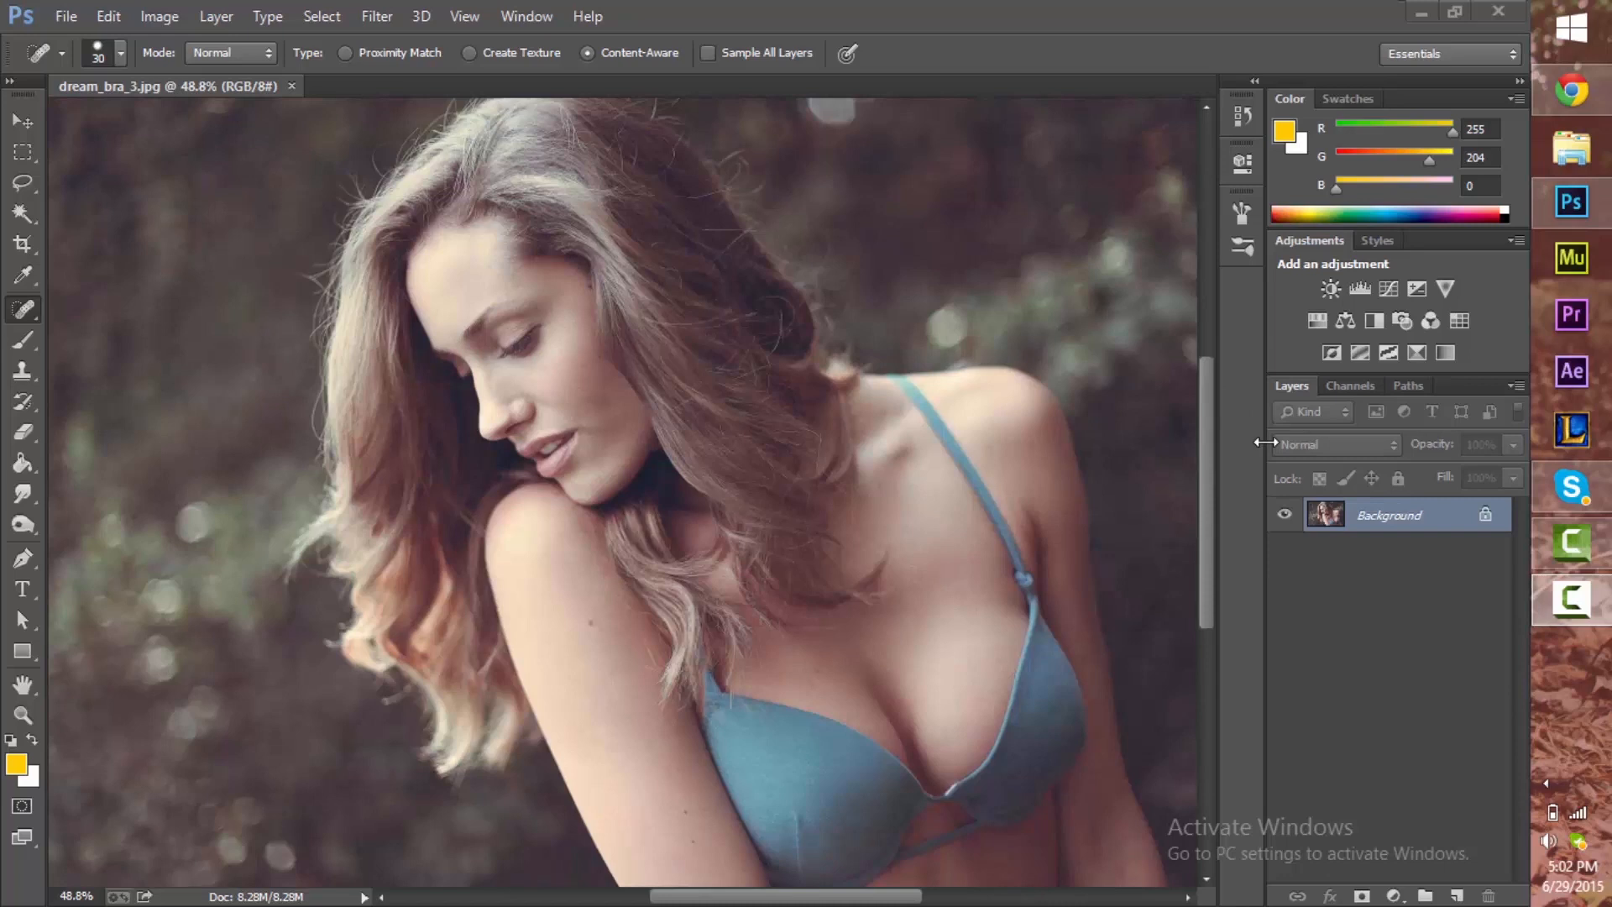
{"action": "mouse_move", "coordinate": [1123, 235]}
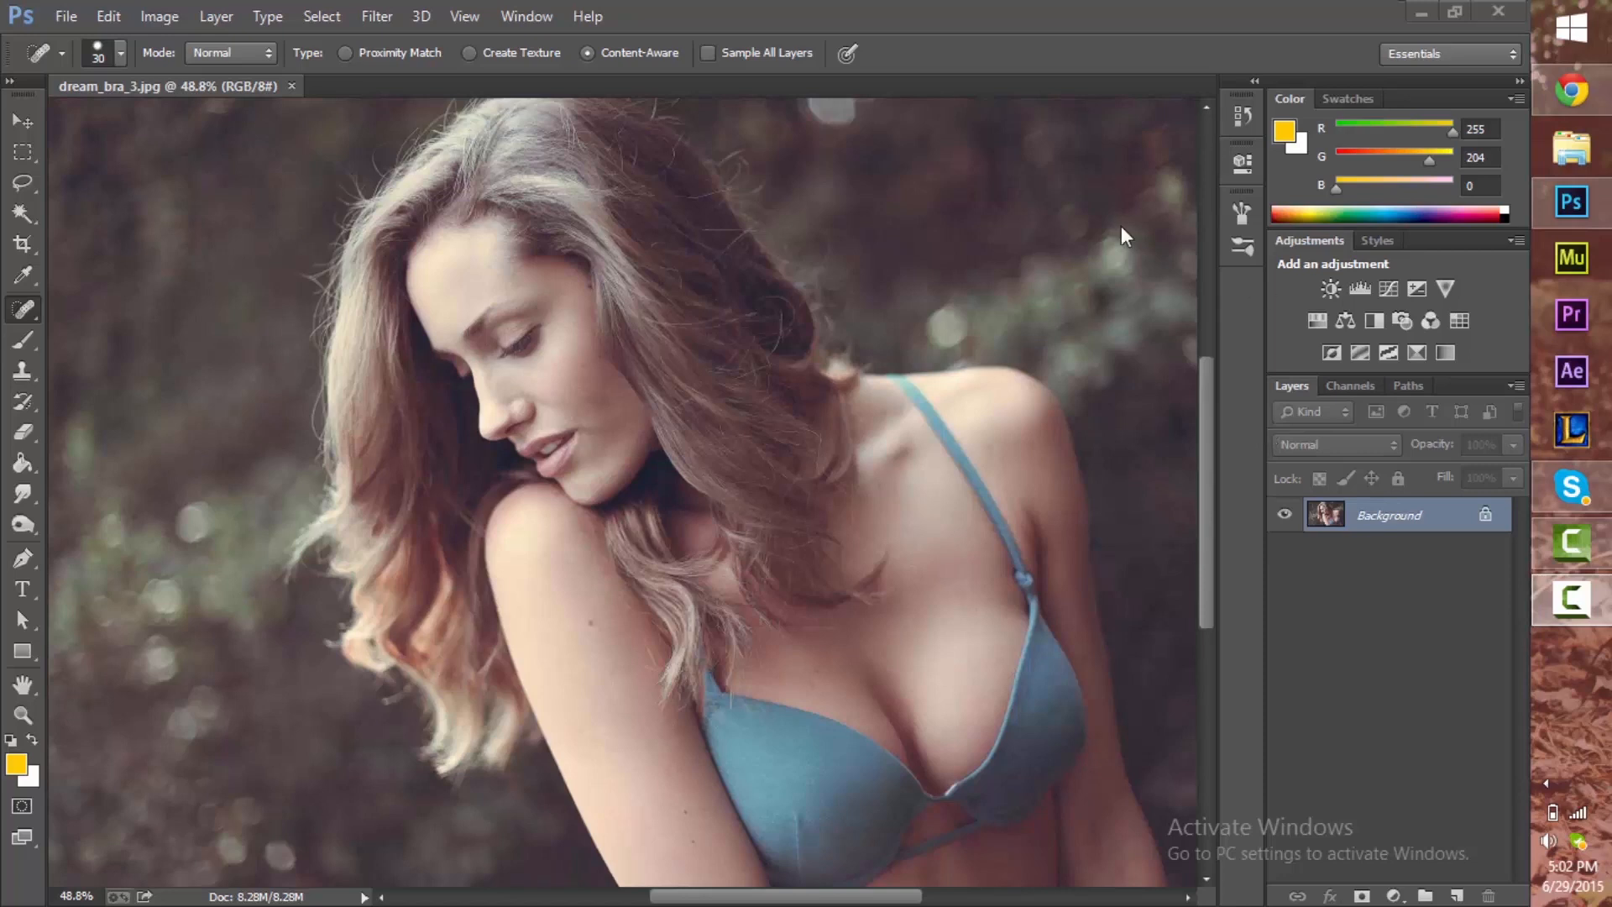
{"action": "mouse_move", "coordinate": [1385, 547]}
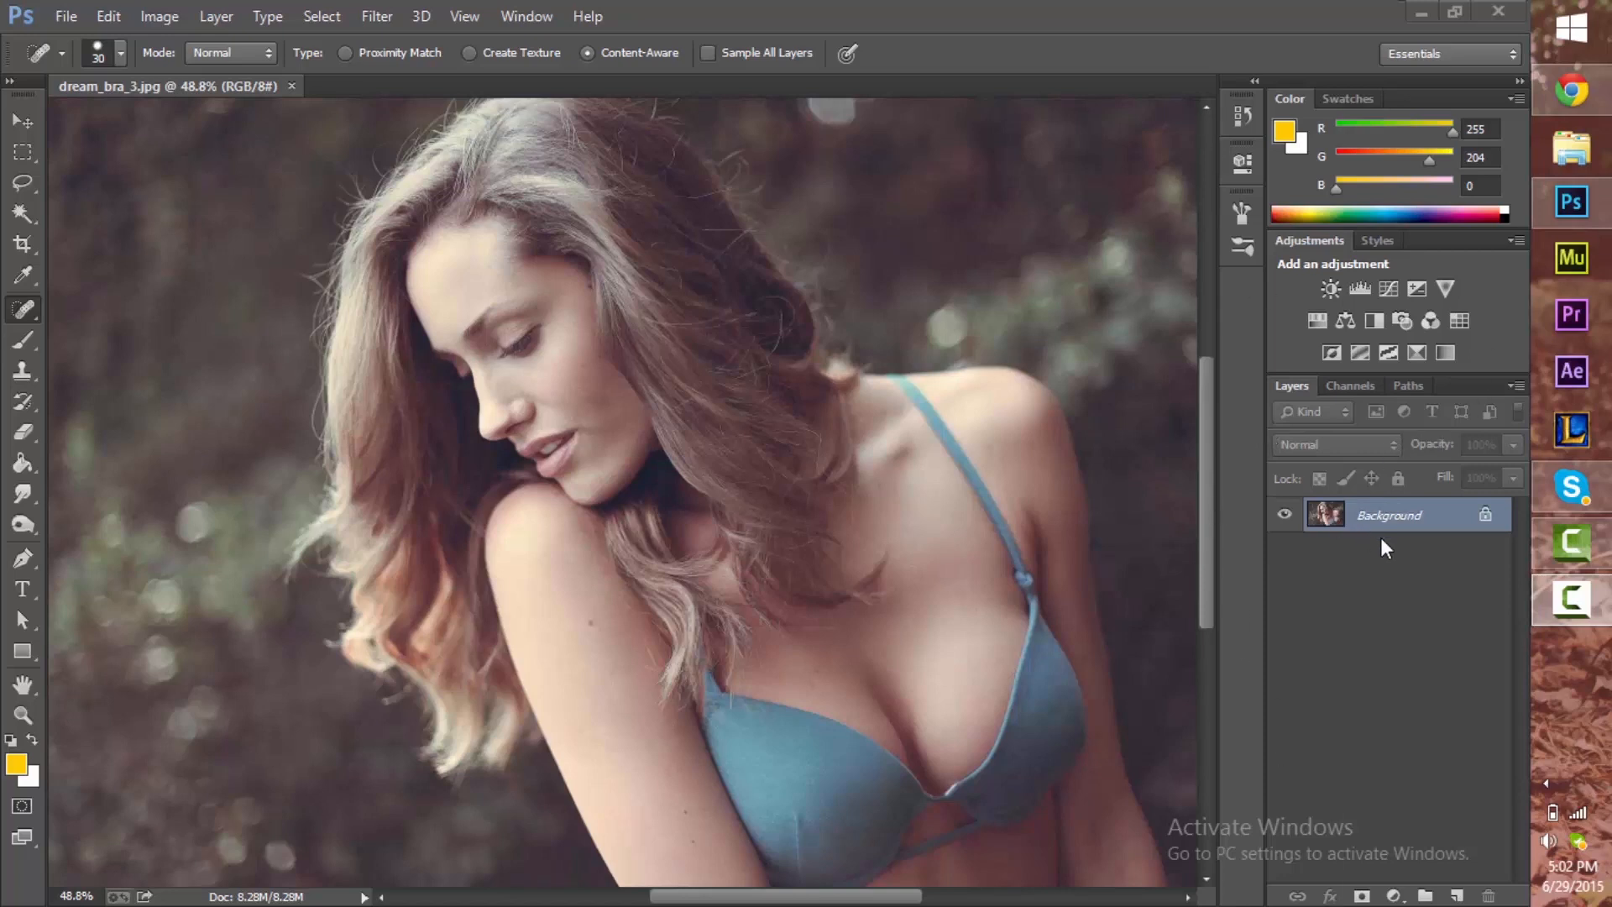
{"action": "mouse_move", "coordinate": [1427, 529]}
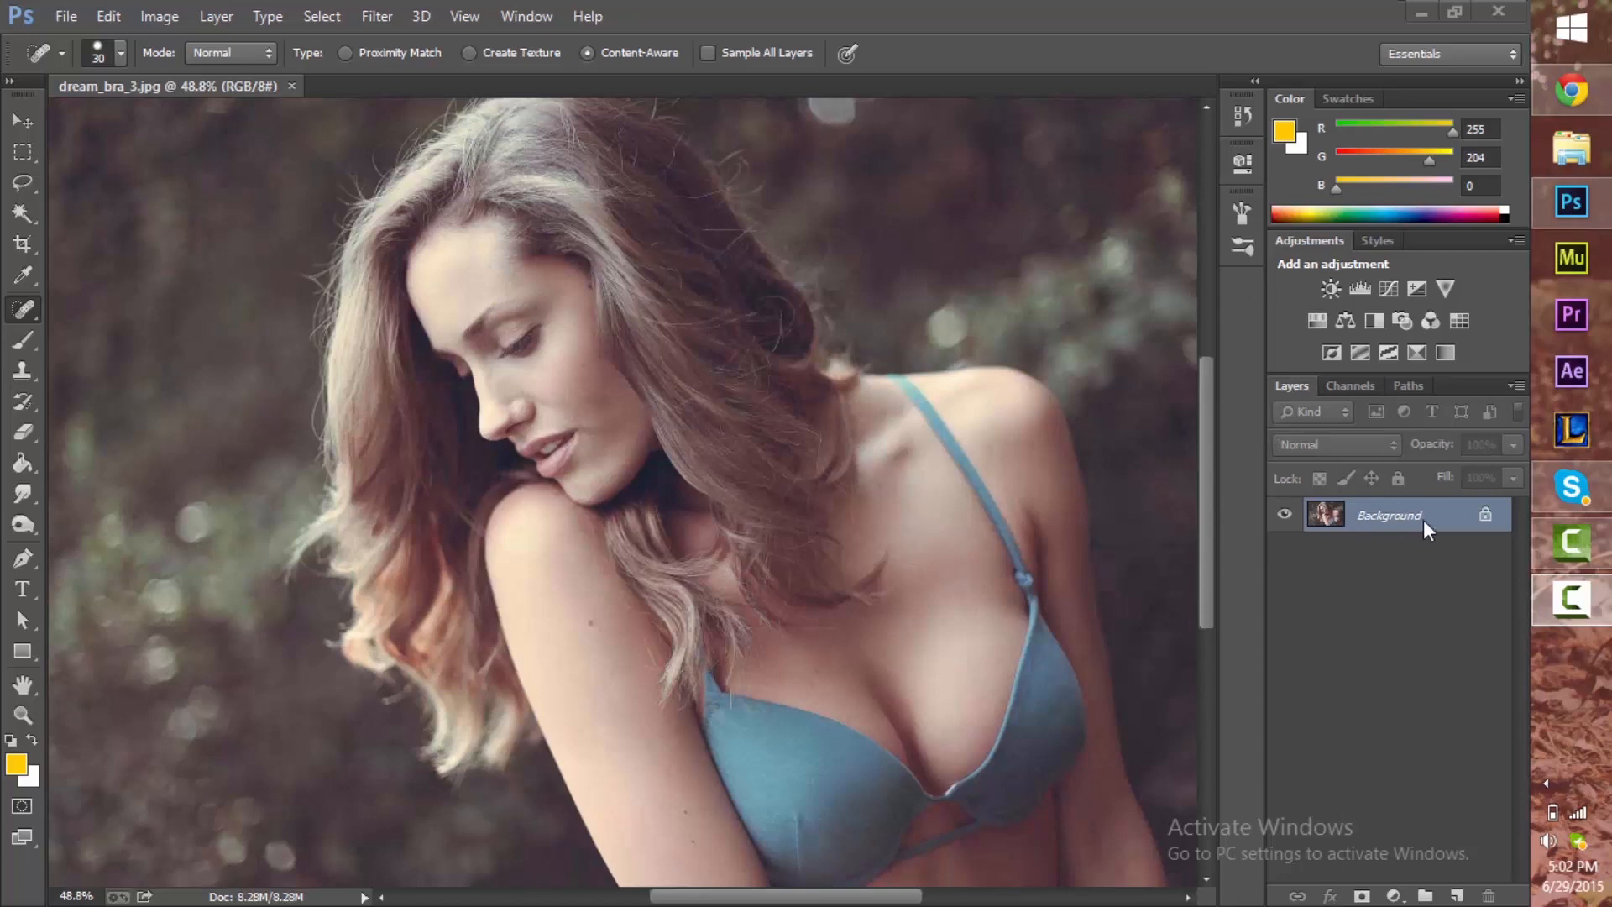
{"action": "mouse_move", "coordinate": [1471, 532]}
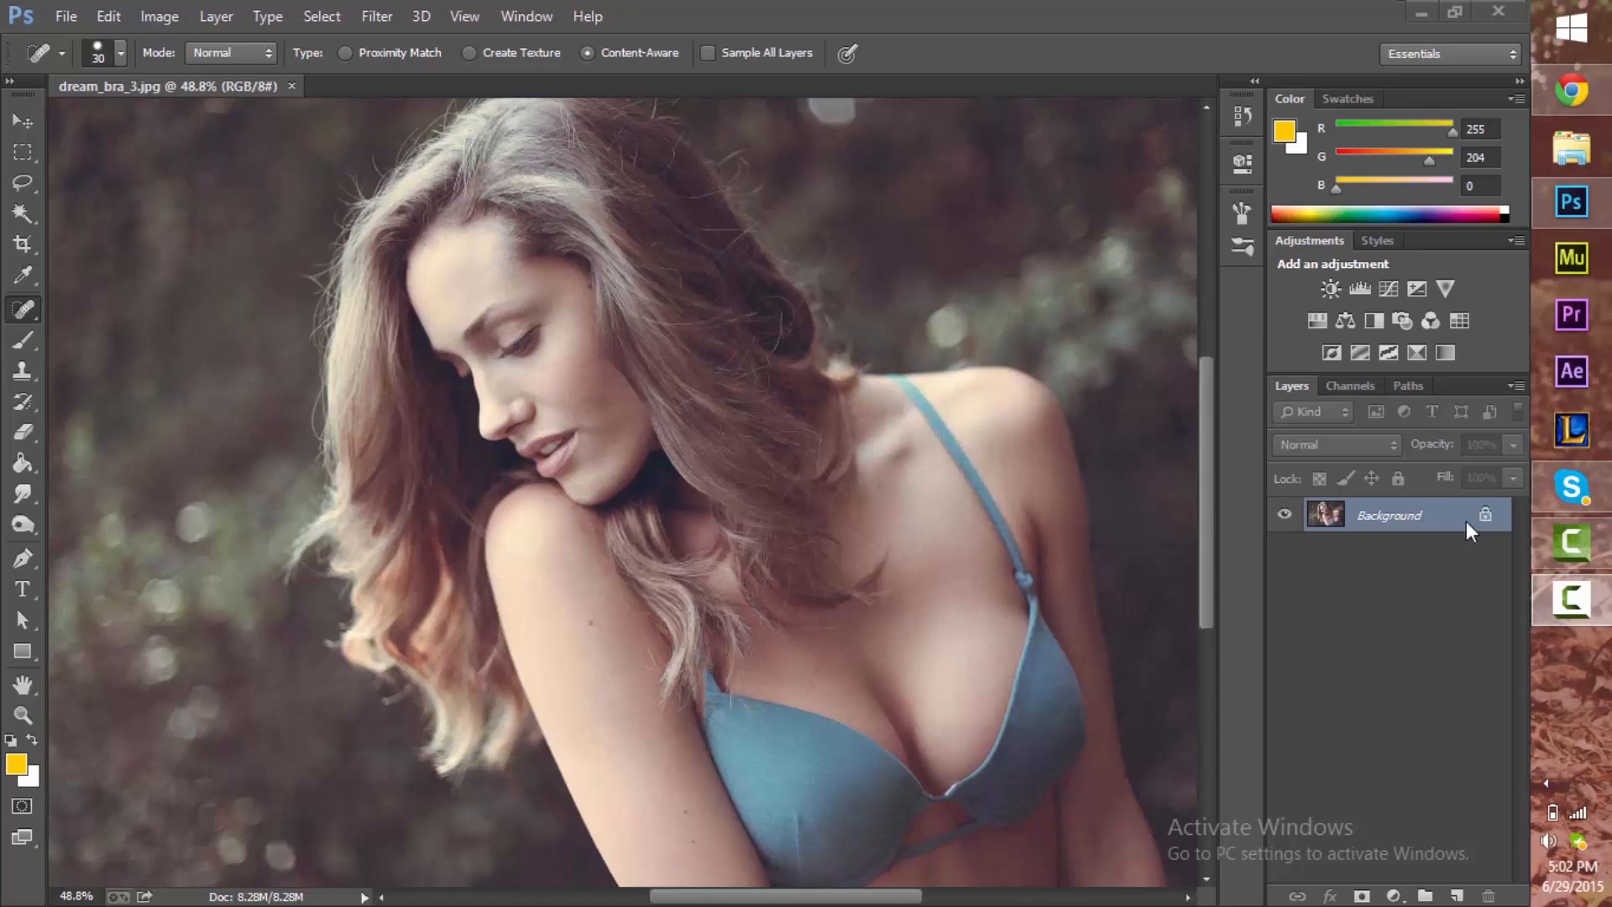
{"action": "mouse_move", "coordinate": [1457, 527]}
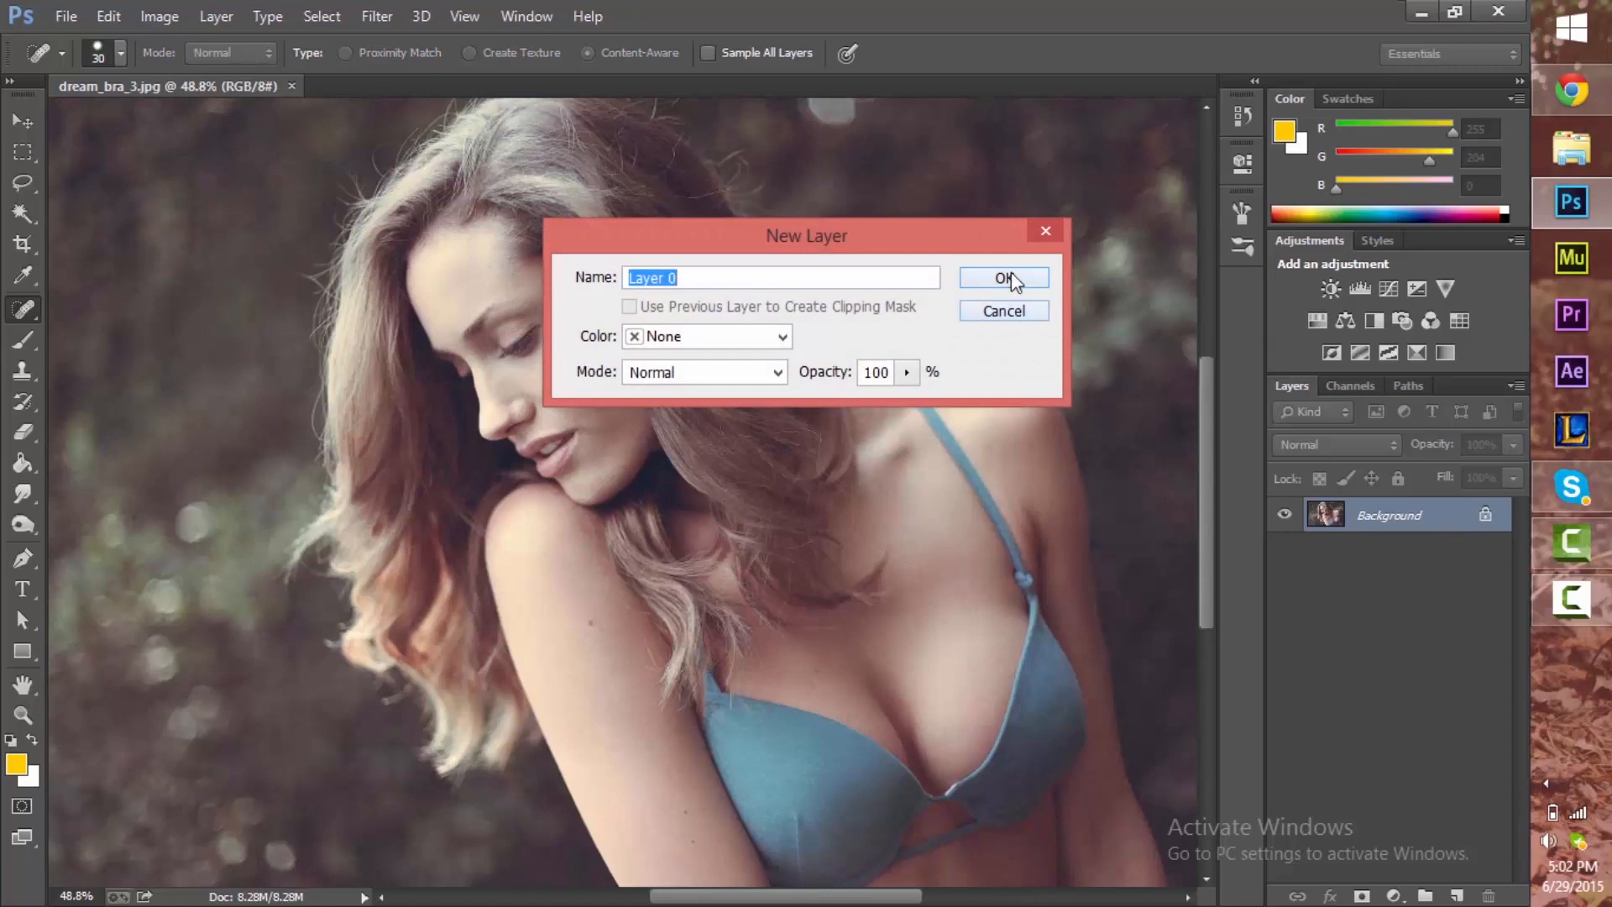
Step: Confirm the New Layer dialog so the background becomes unlocked Layer 0
{"action": "left_click", "coordinate": [1004, 277]}
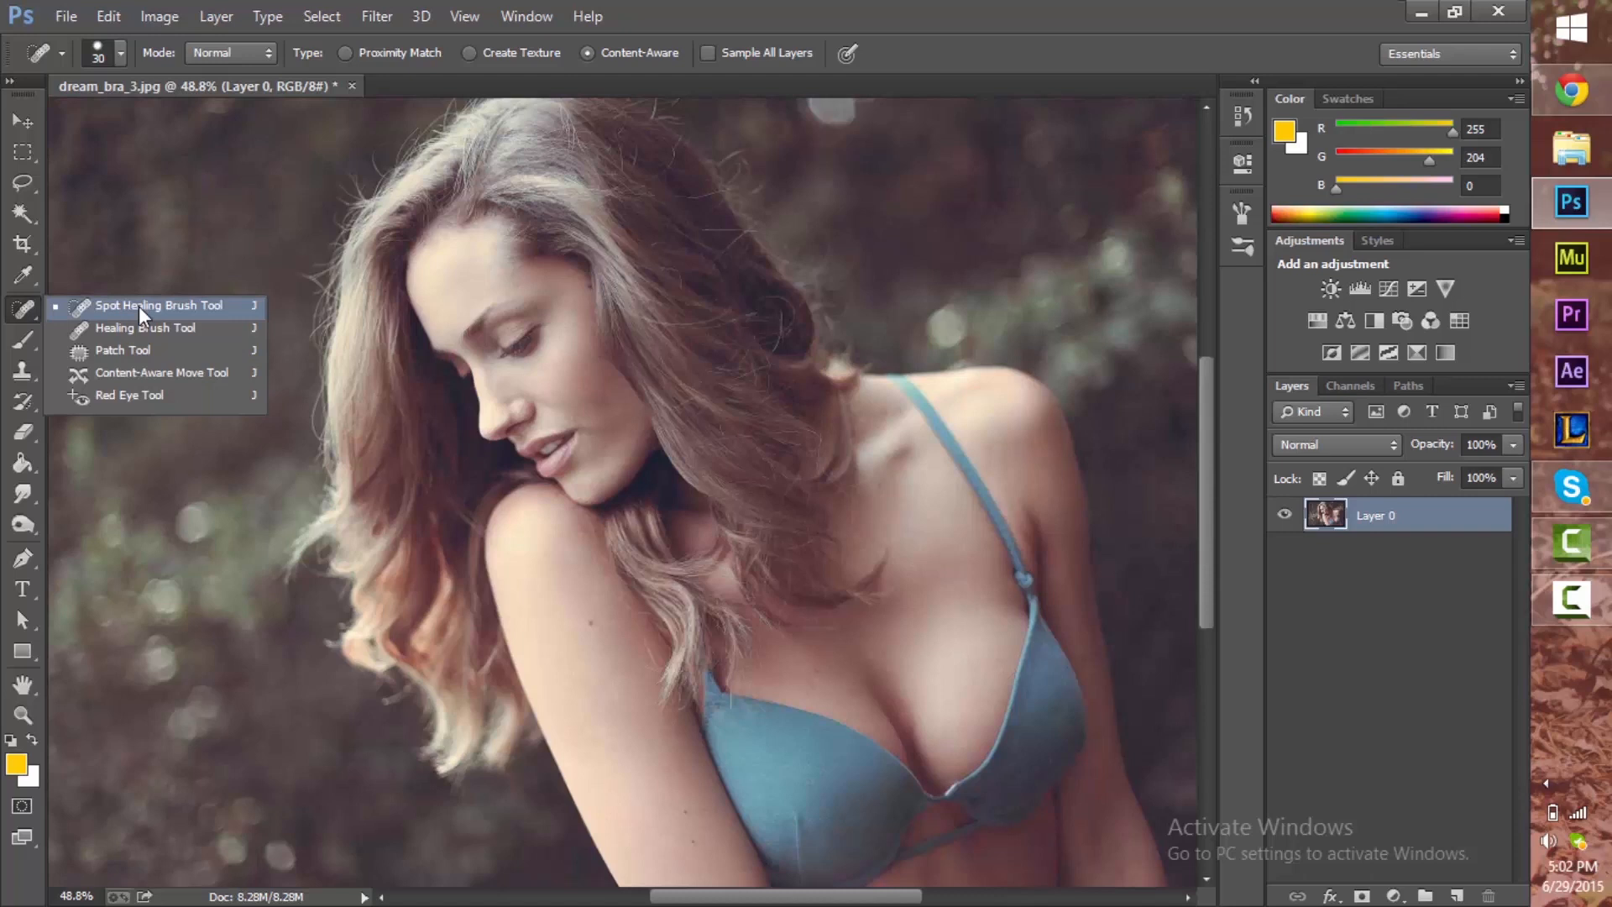
{"action": "mouse_move", "coordinate": [144, 327]}
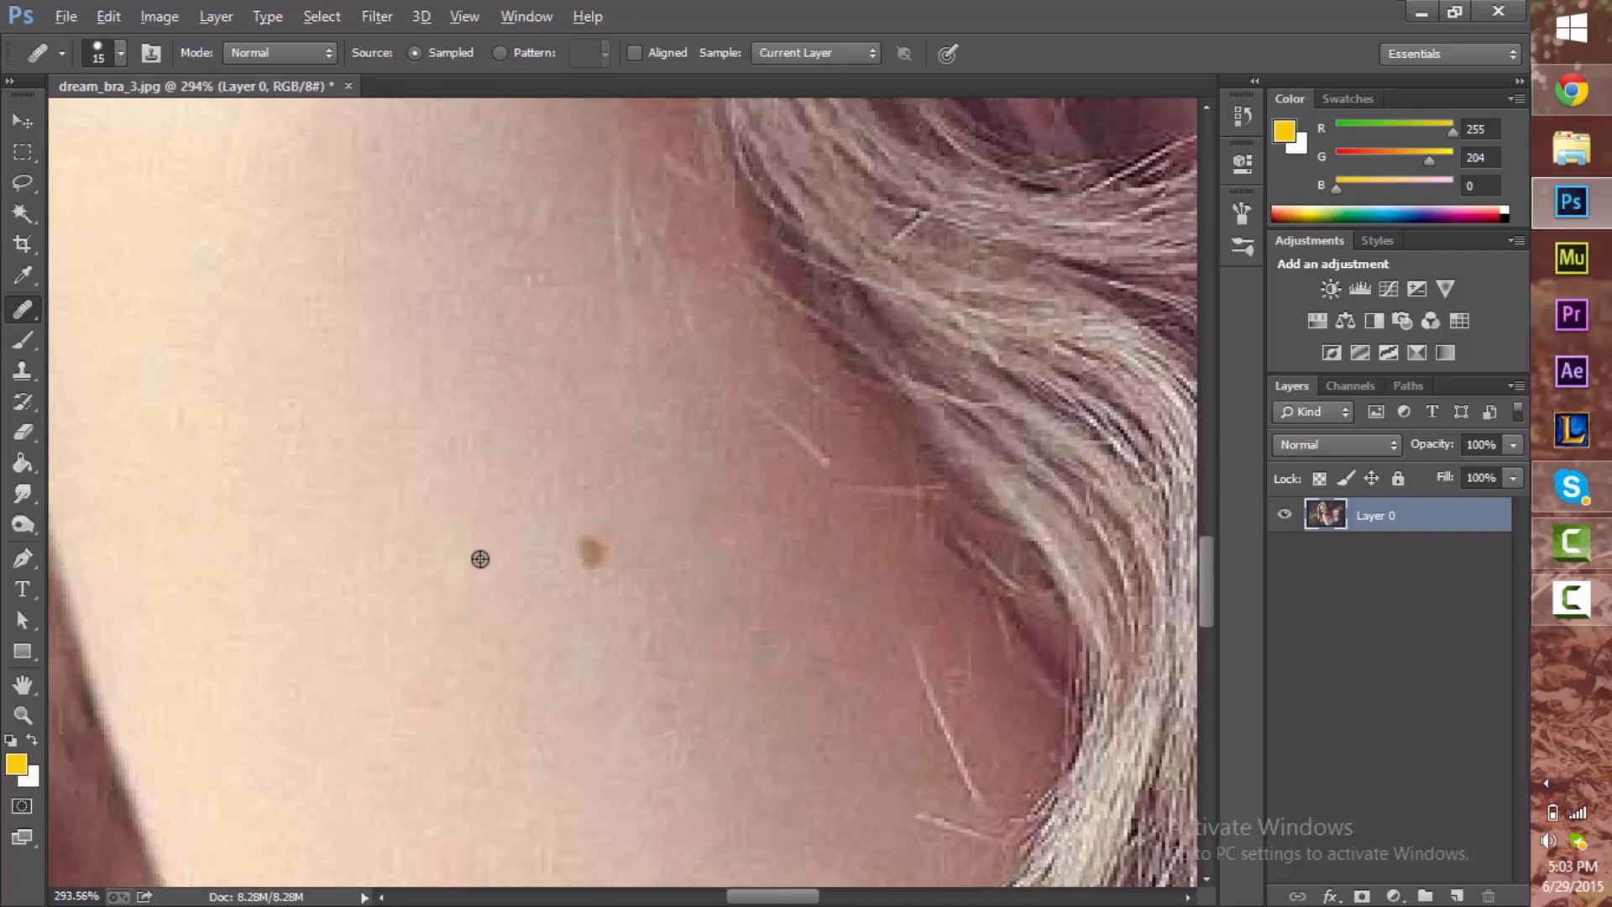
Step: Sample clean skin beside the brown mole and heal the mole with it
{"action": "left_click", "coordinate": [601, 556]}
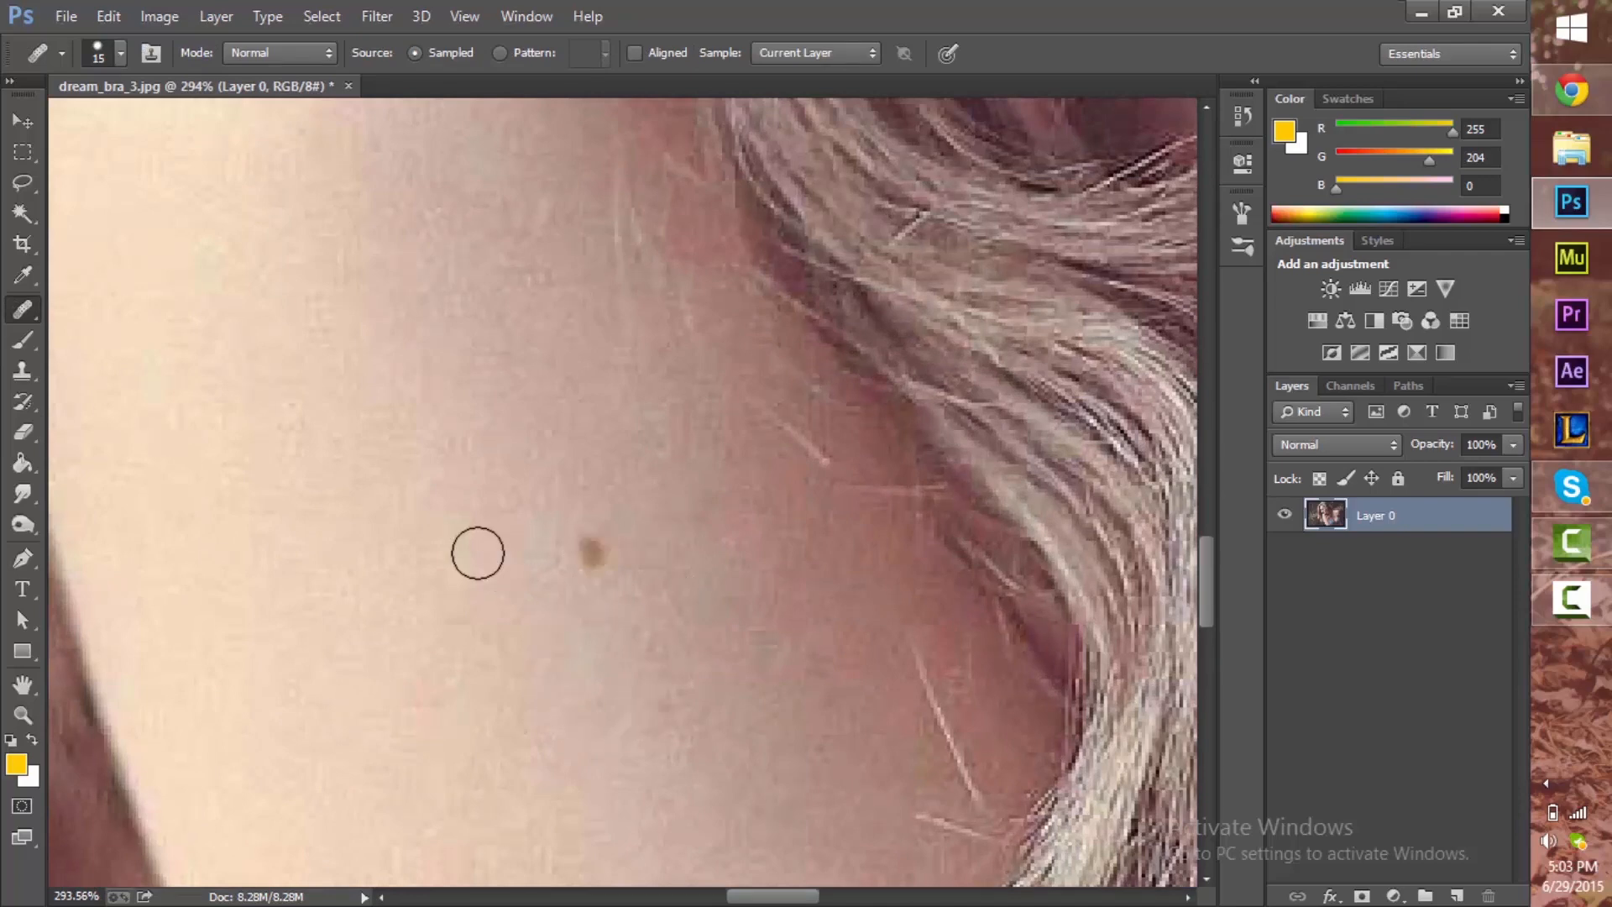
{"action": "left_click", "coordinate": [595, 566]}
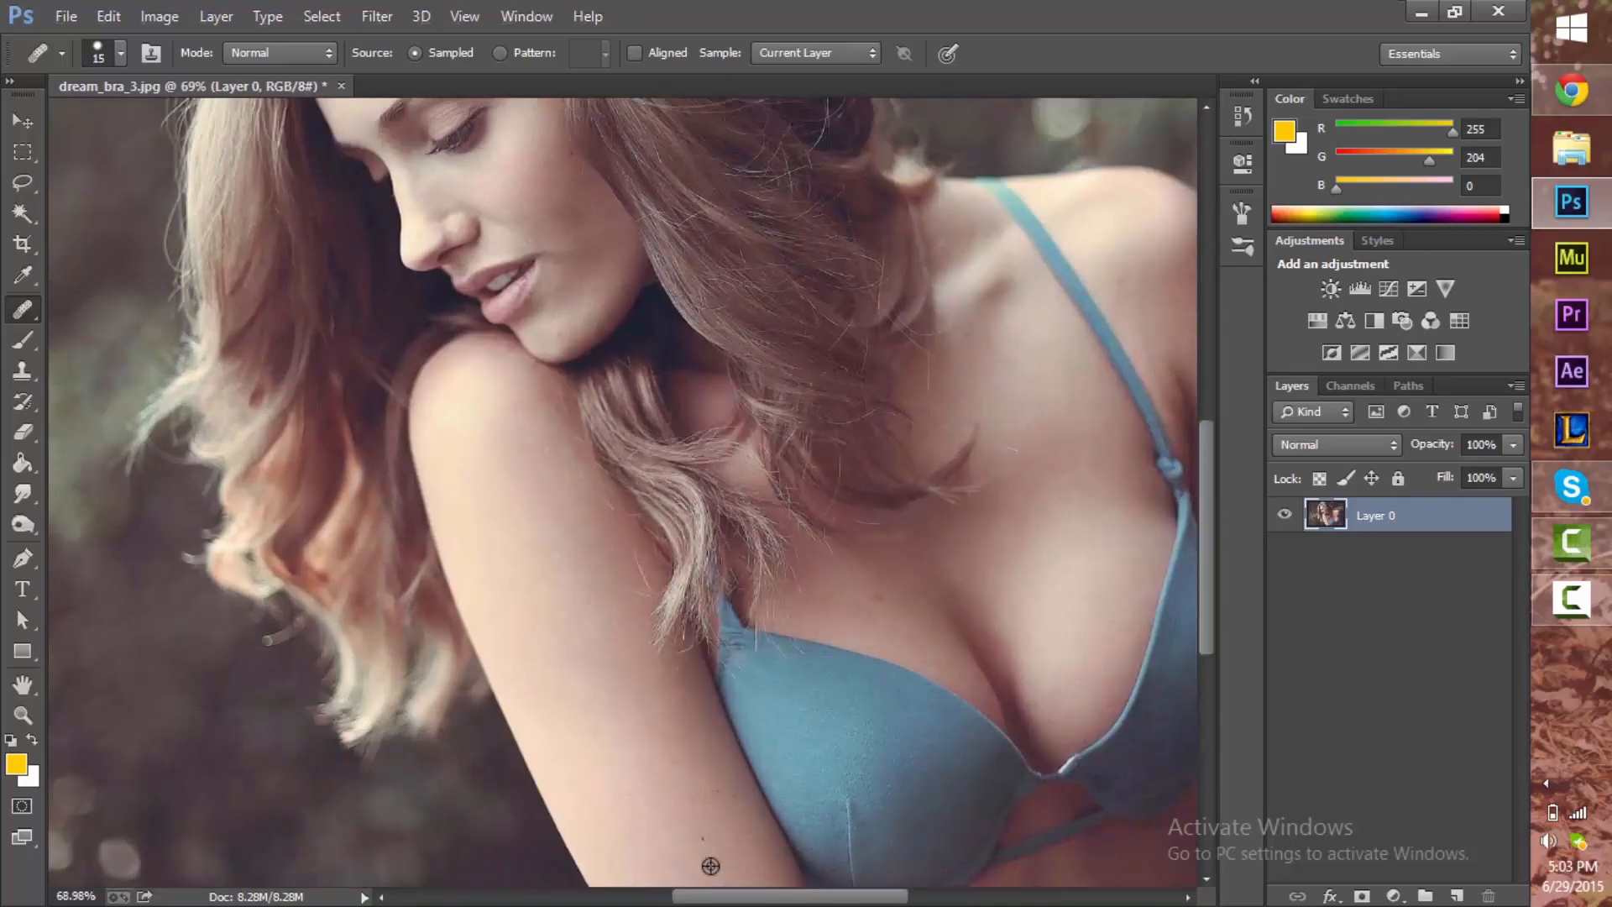
{"action": "mouse_move", "coordinate": [706, 799]}
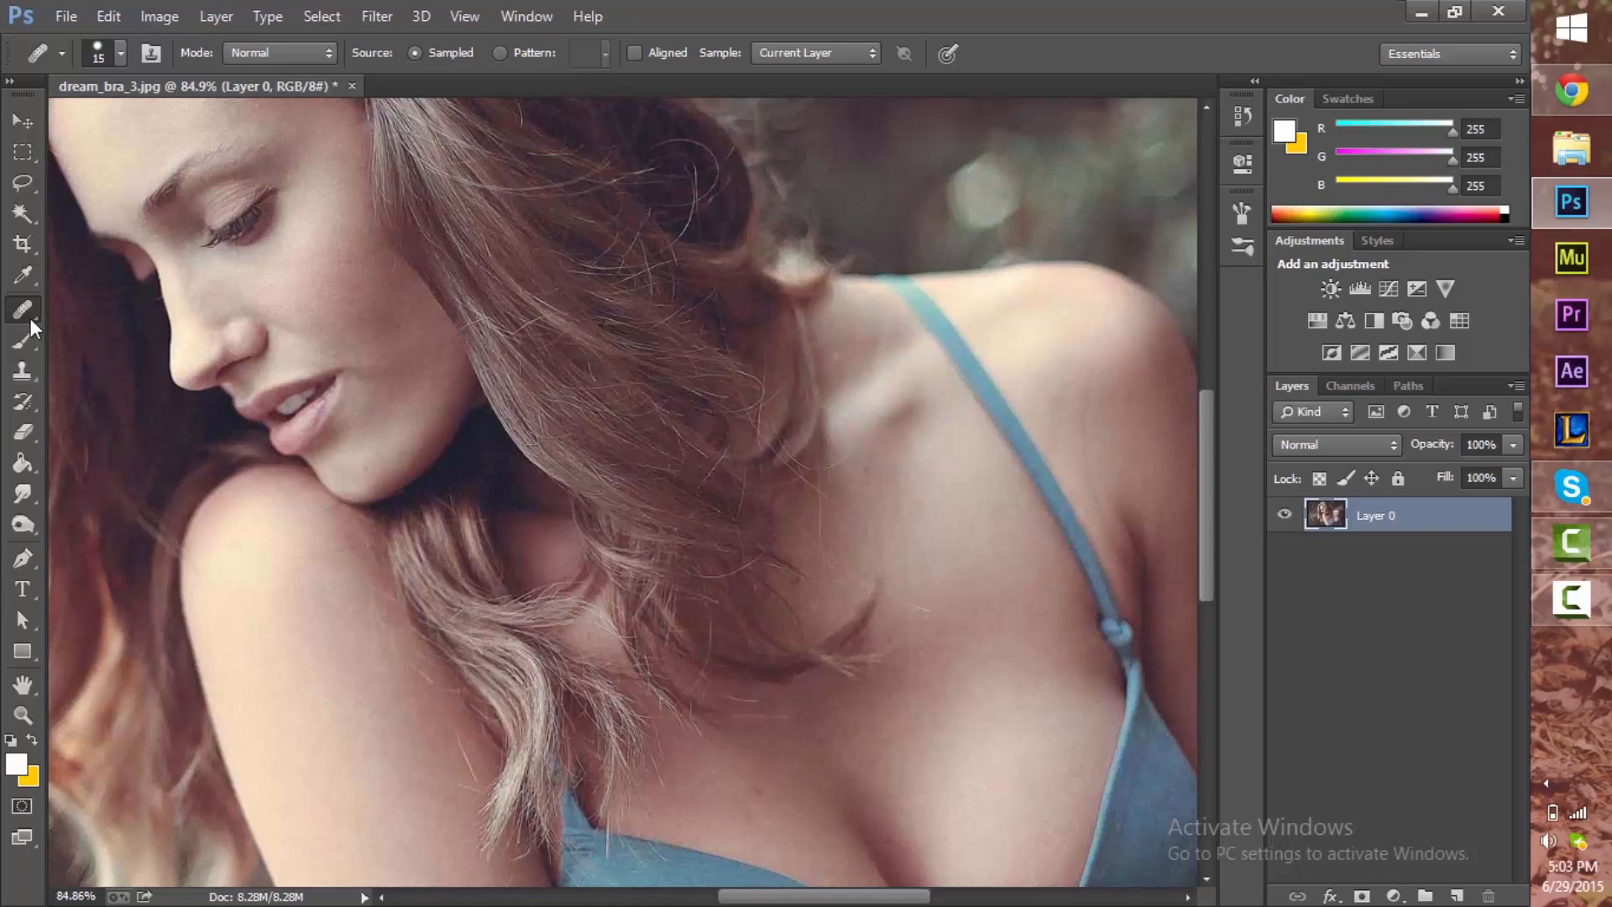
Step: Select the Spot Healing Brush in Content-Aware mode for the strap removal
{"action": "left_click", "coordinate": [22, 309]}
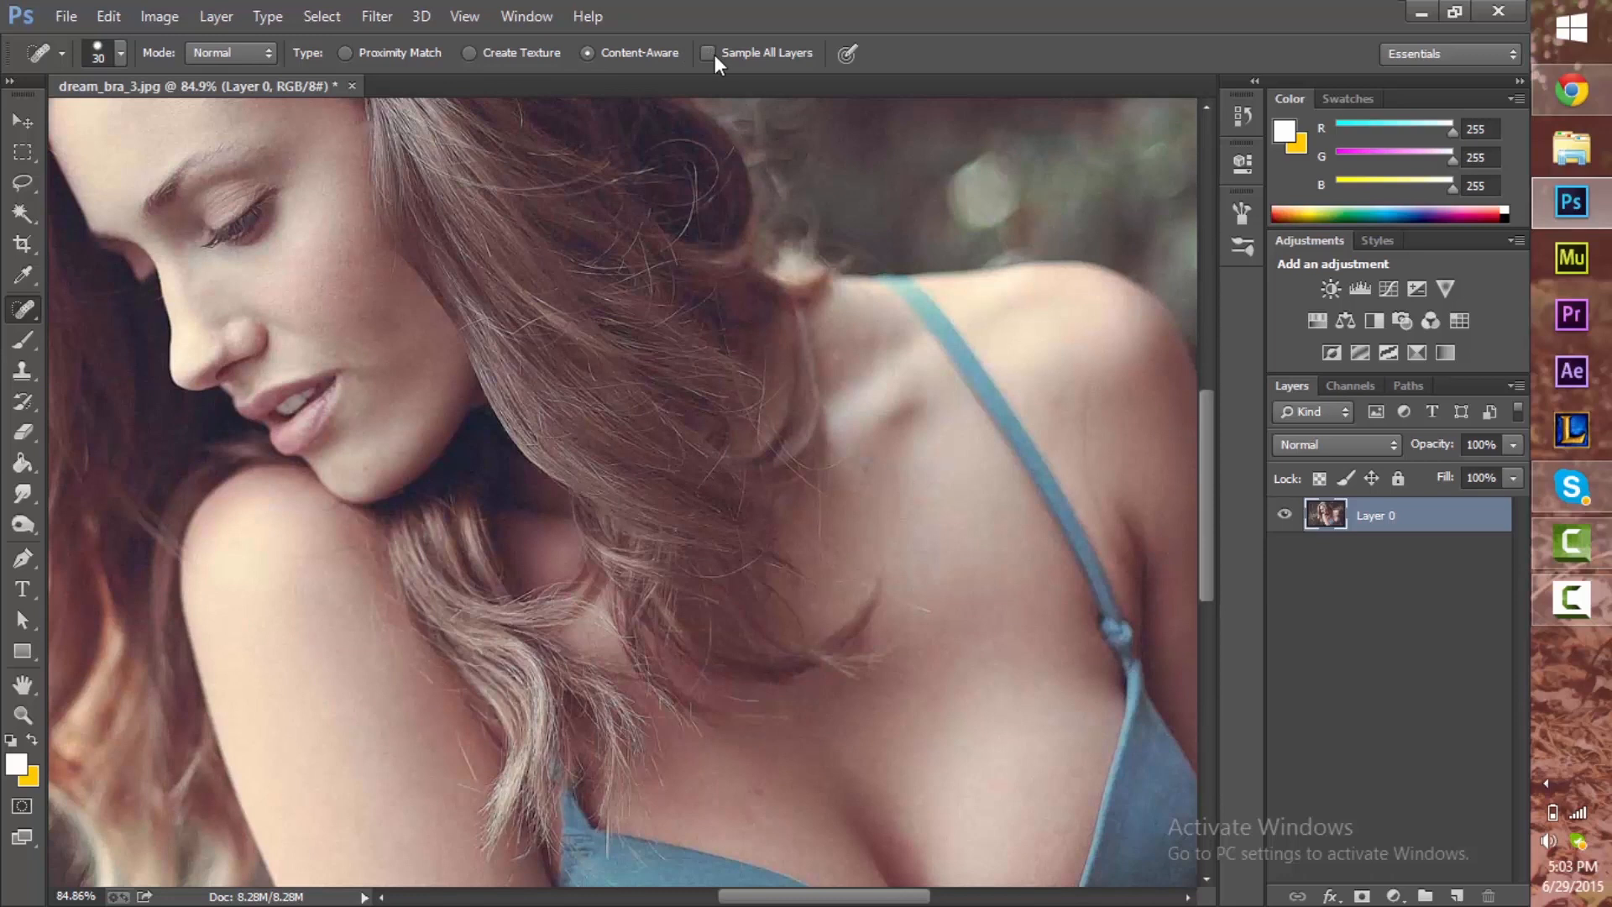
{"action": "mouse_move", "coordinate": [712, 54]}
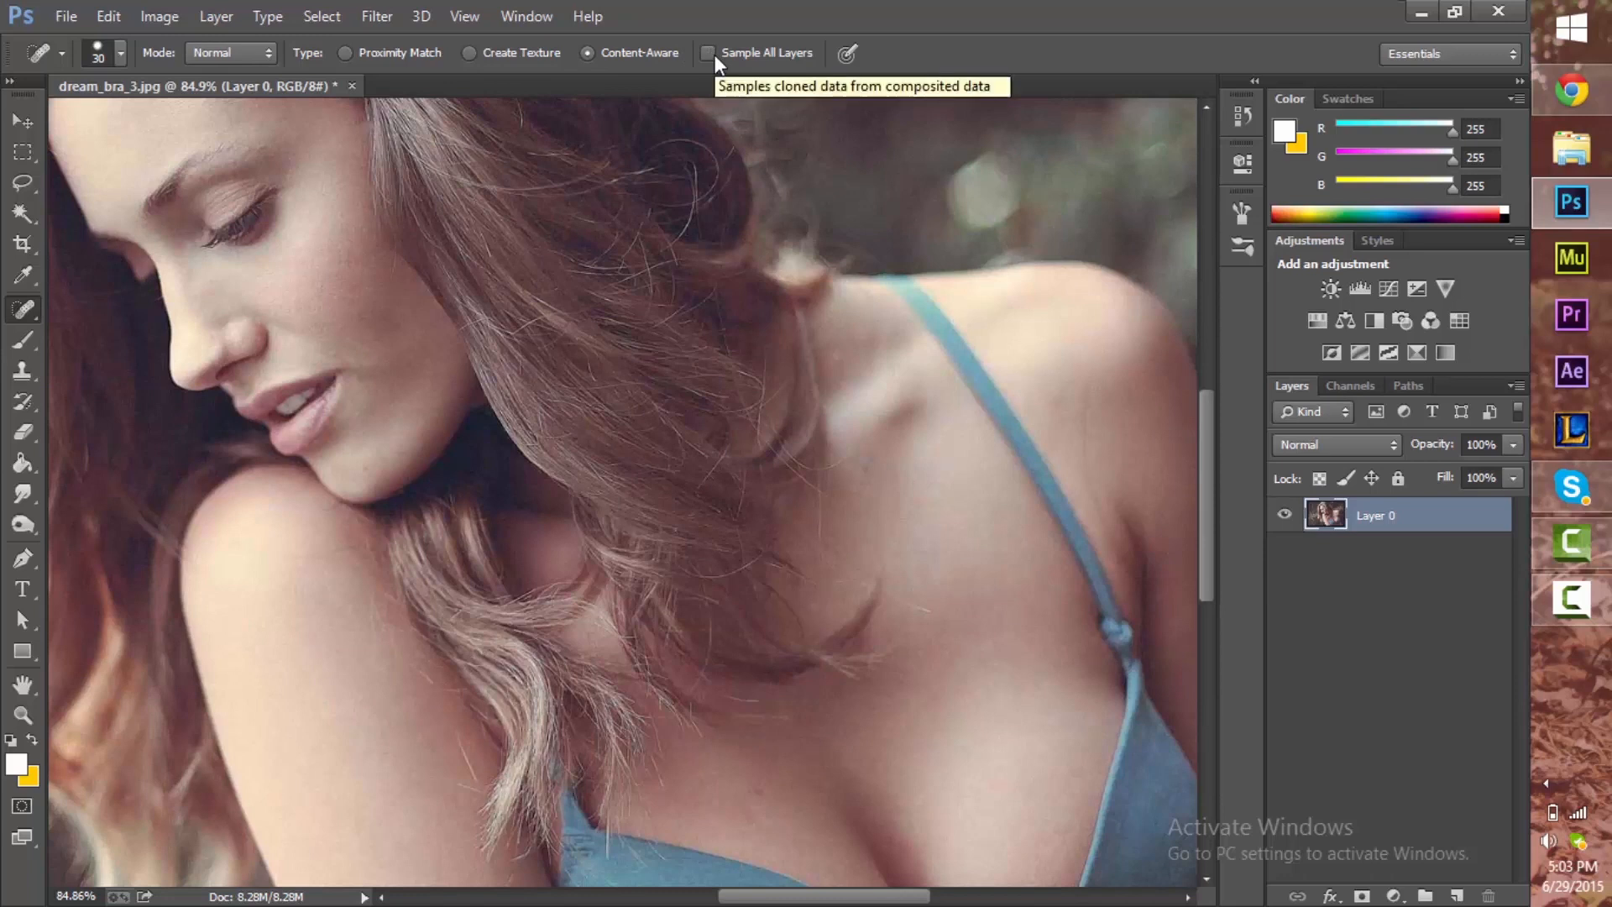
{"action": "mouse_move", "coordinate": [611, 19]}
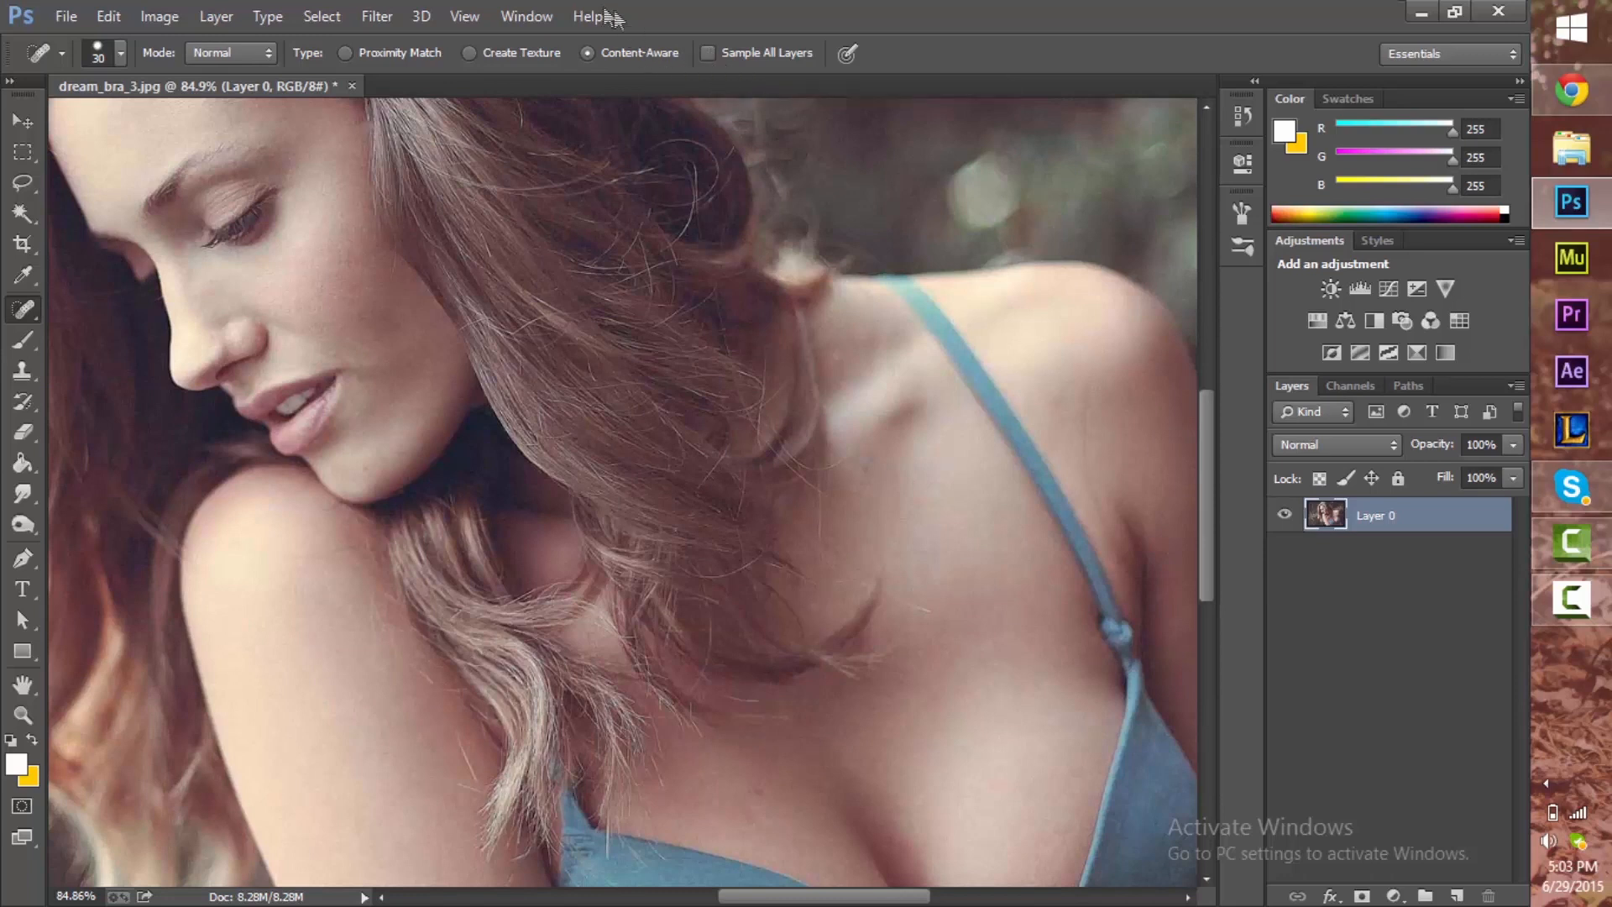
{"action": "mouse_move", "coordinate": [638, 52]}
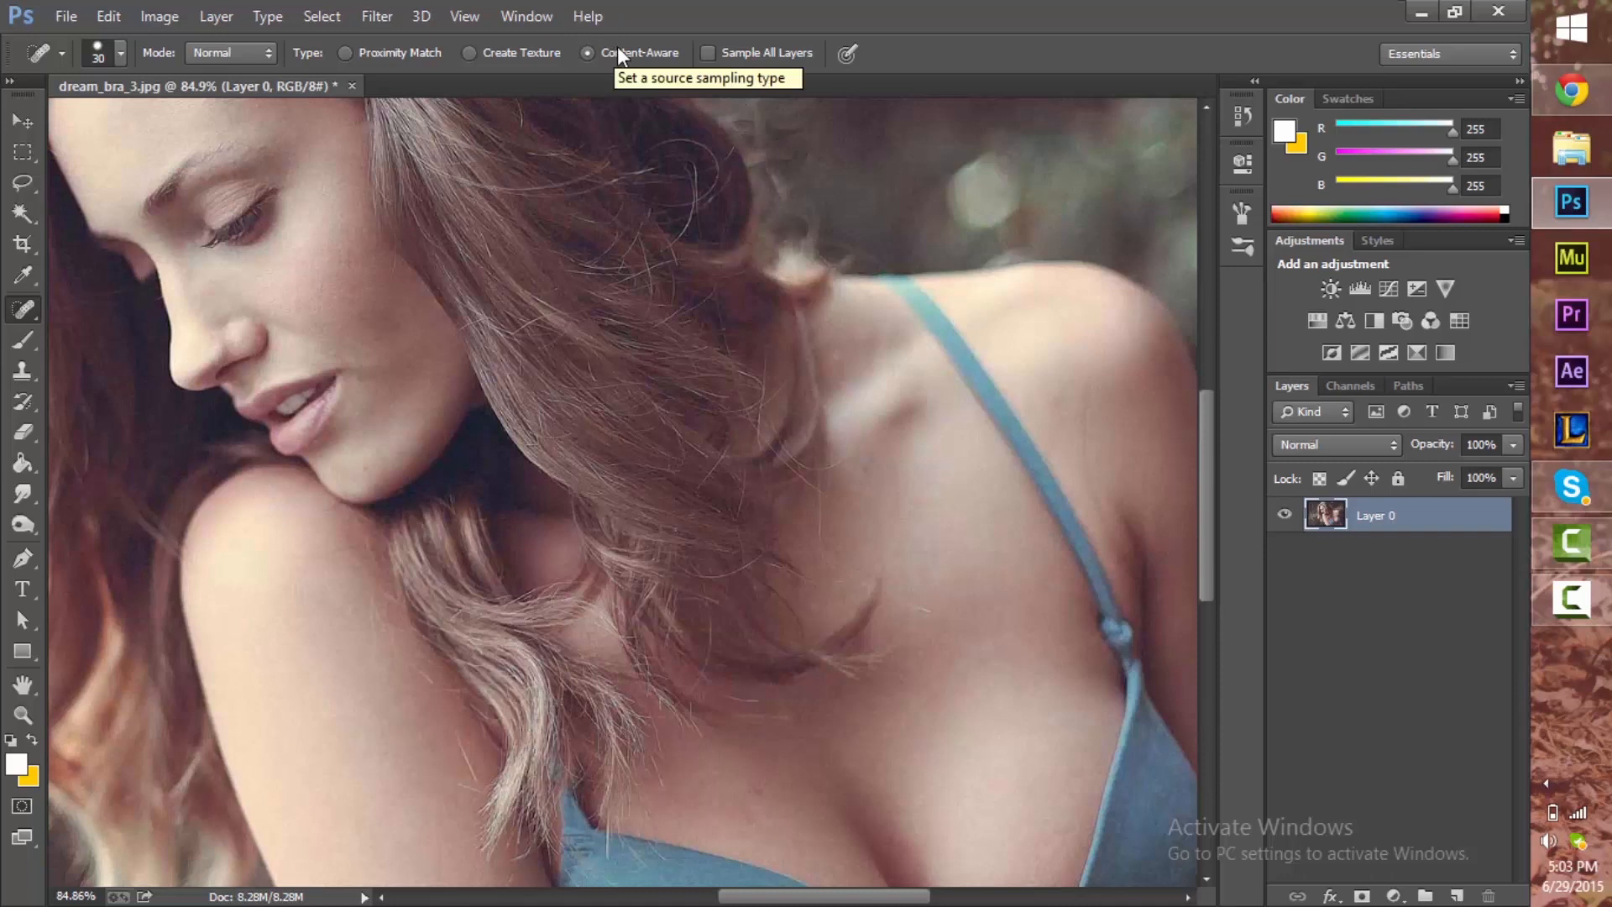
{"action": "mouse_move", "coordinate": [640, 52]}
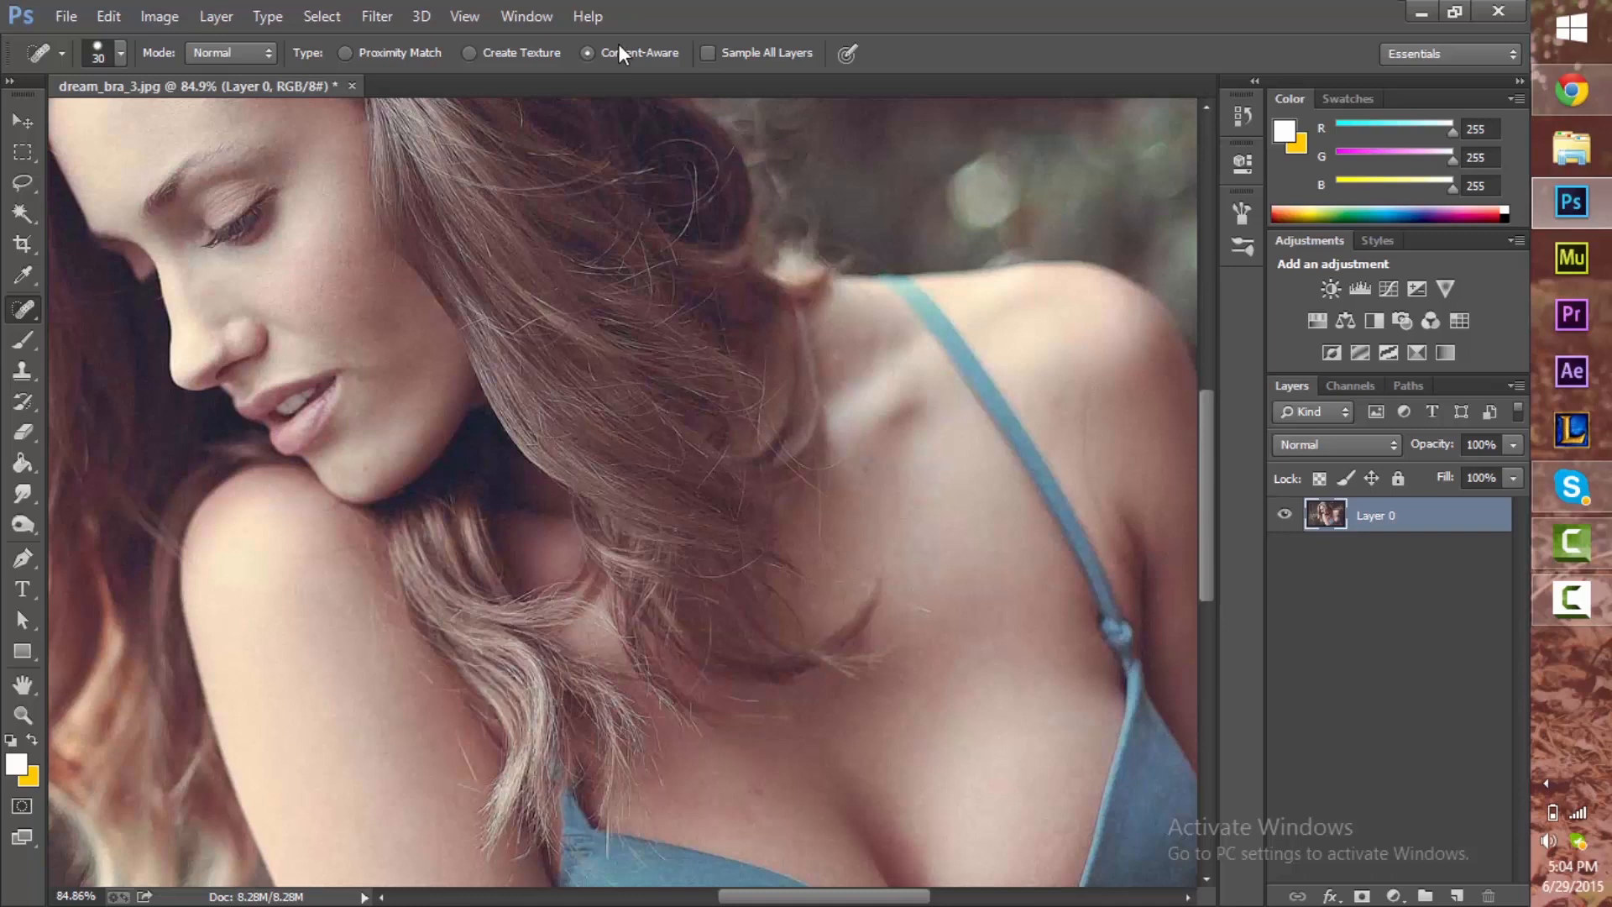
{"action": "mouse_move", "coordinate": [900, 285]}
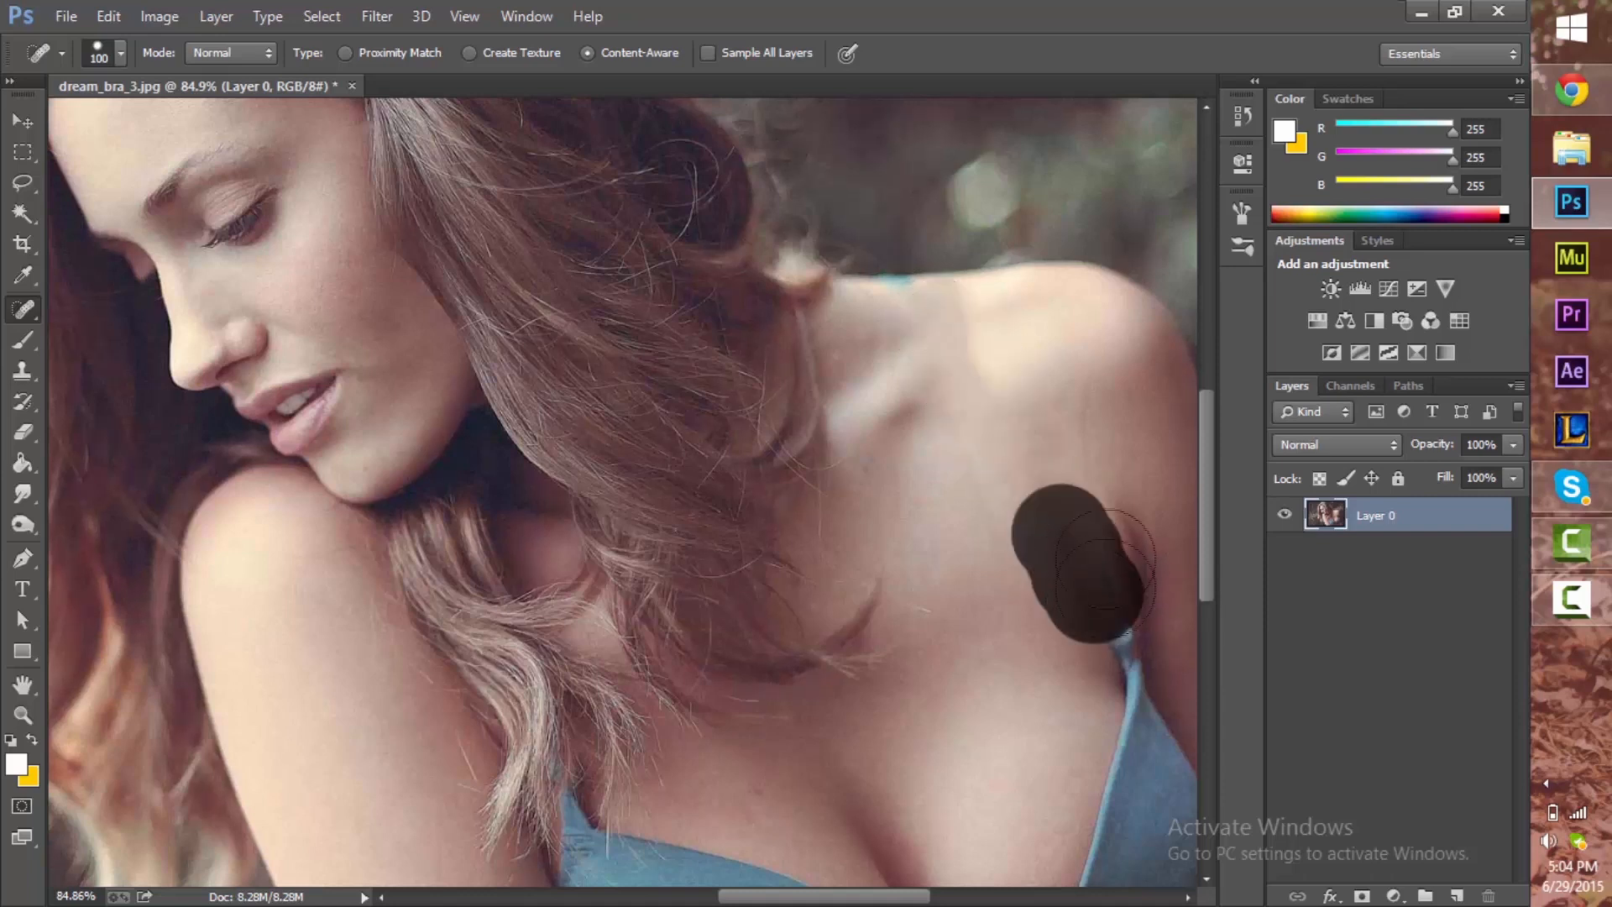
Step: Paint out the bra strap over her shoulder with the size-100 spot healing brush
{"action": "left_click", "coordinate": [1080, 576]}
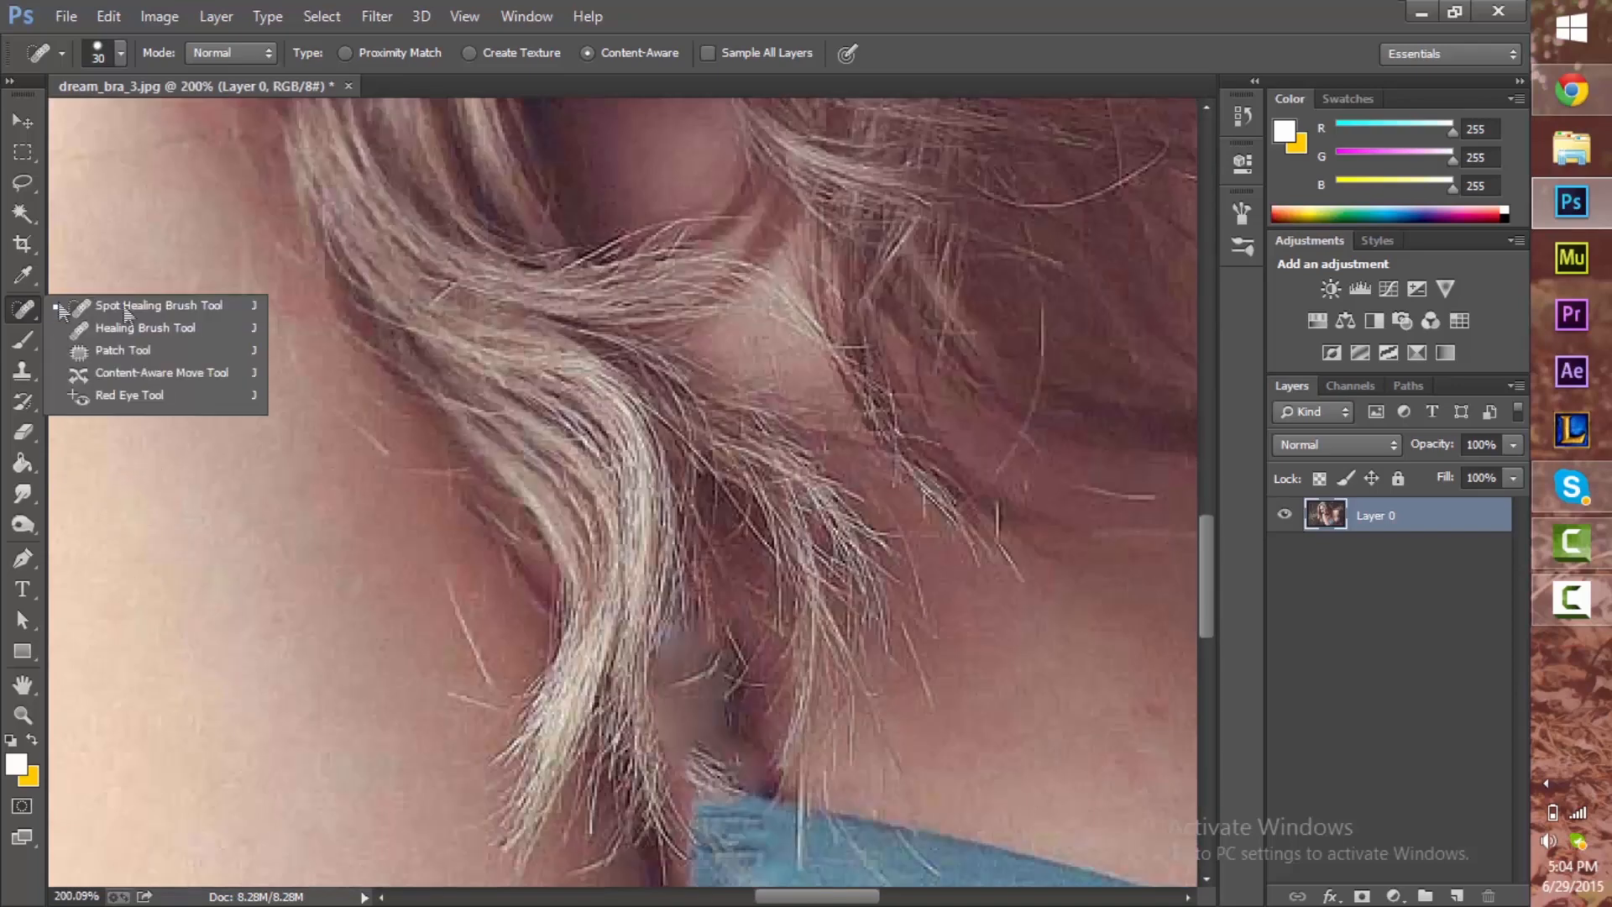
{"action": "mouse_move", "coordinate": [156, 349]}
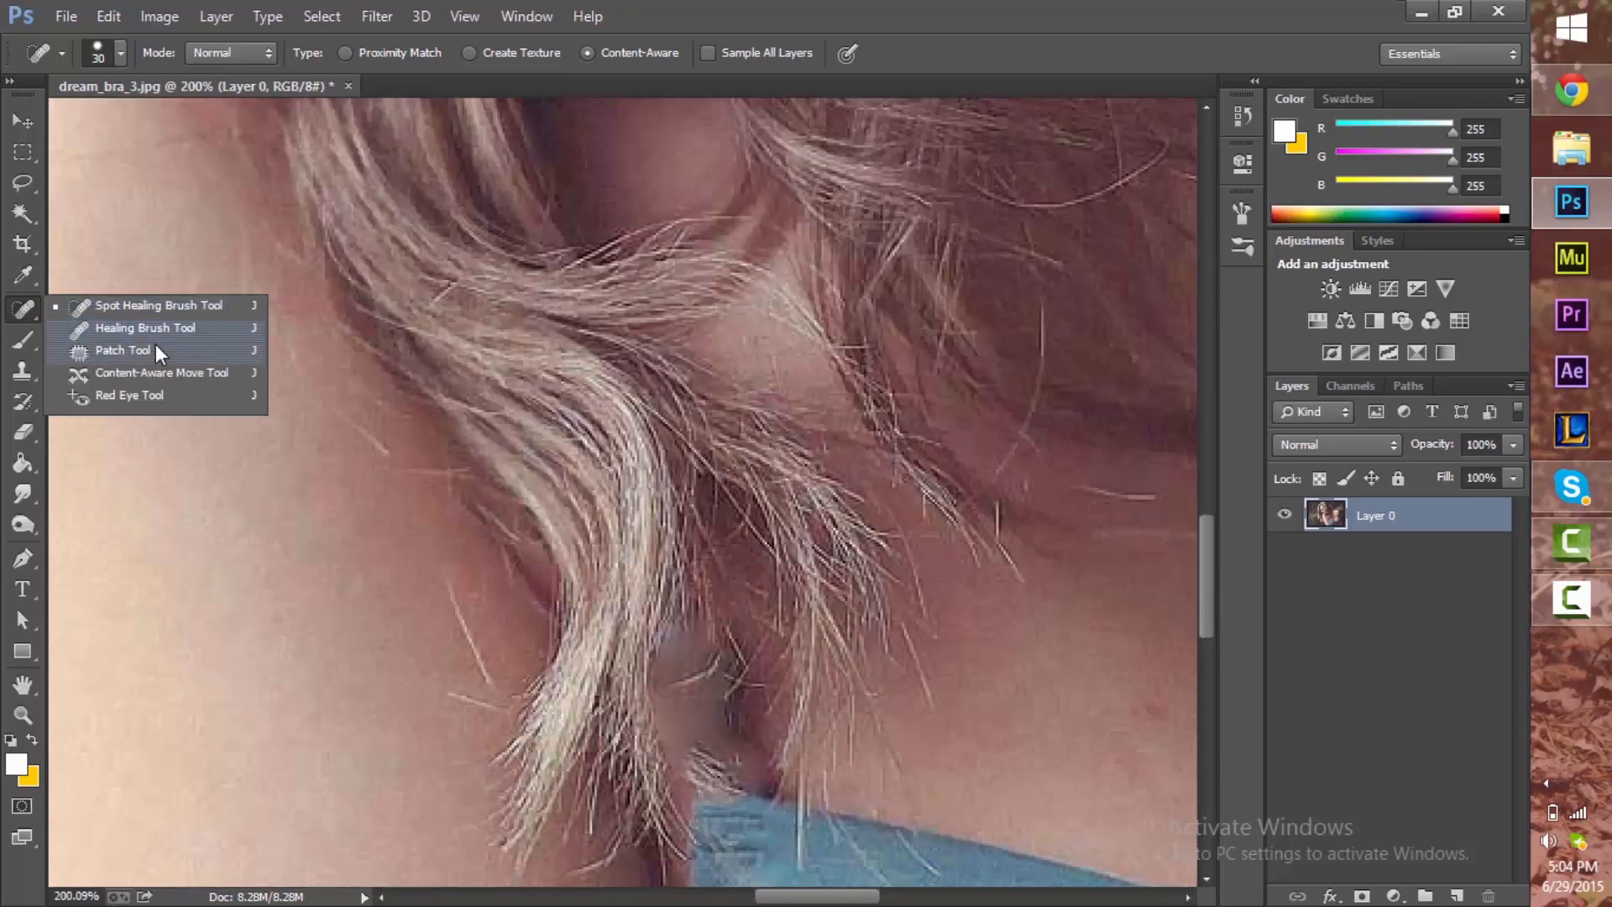
Step: Switch to the standard Healing Brush that samples a source area
{"action": "left_click", "coordinate": [147, 327]}
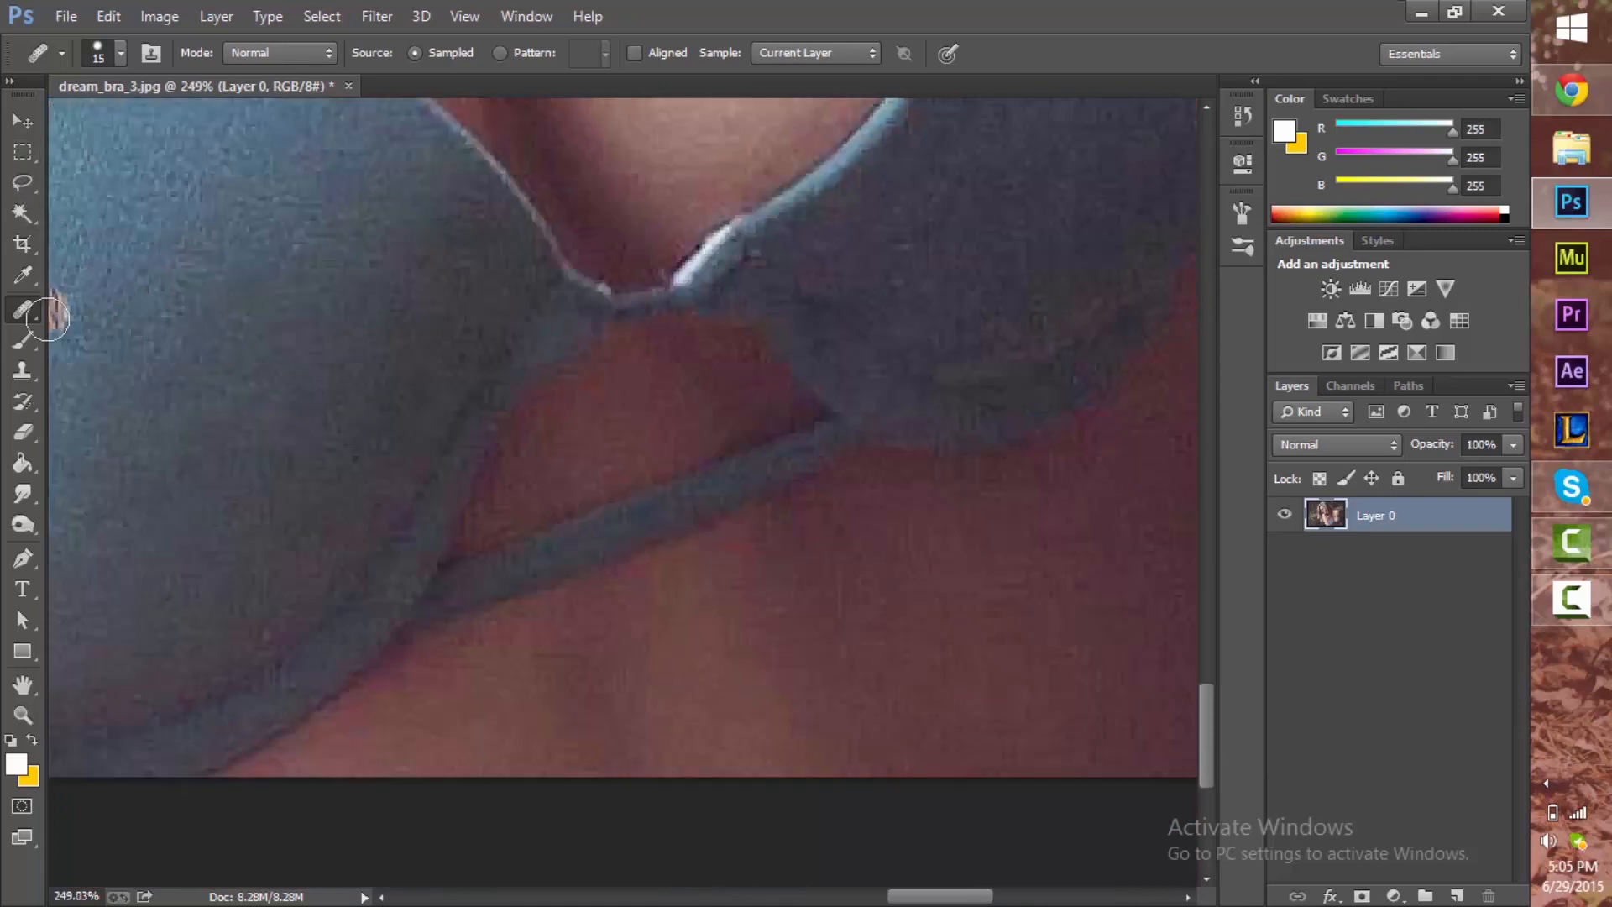
Step: Switch back to the content-aware Spot Healing Brush for the thin strap below the cups
{"action": "left_click", "coordinate": [21, 309]}
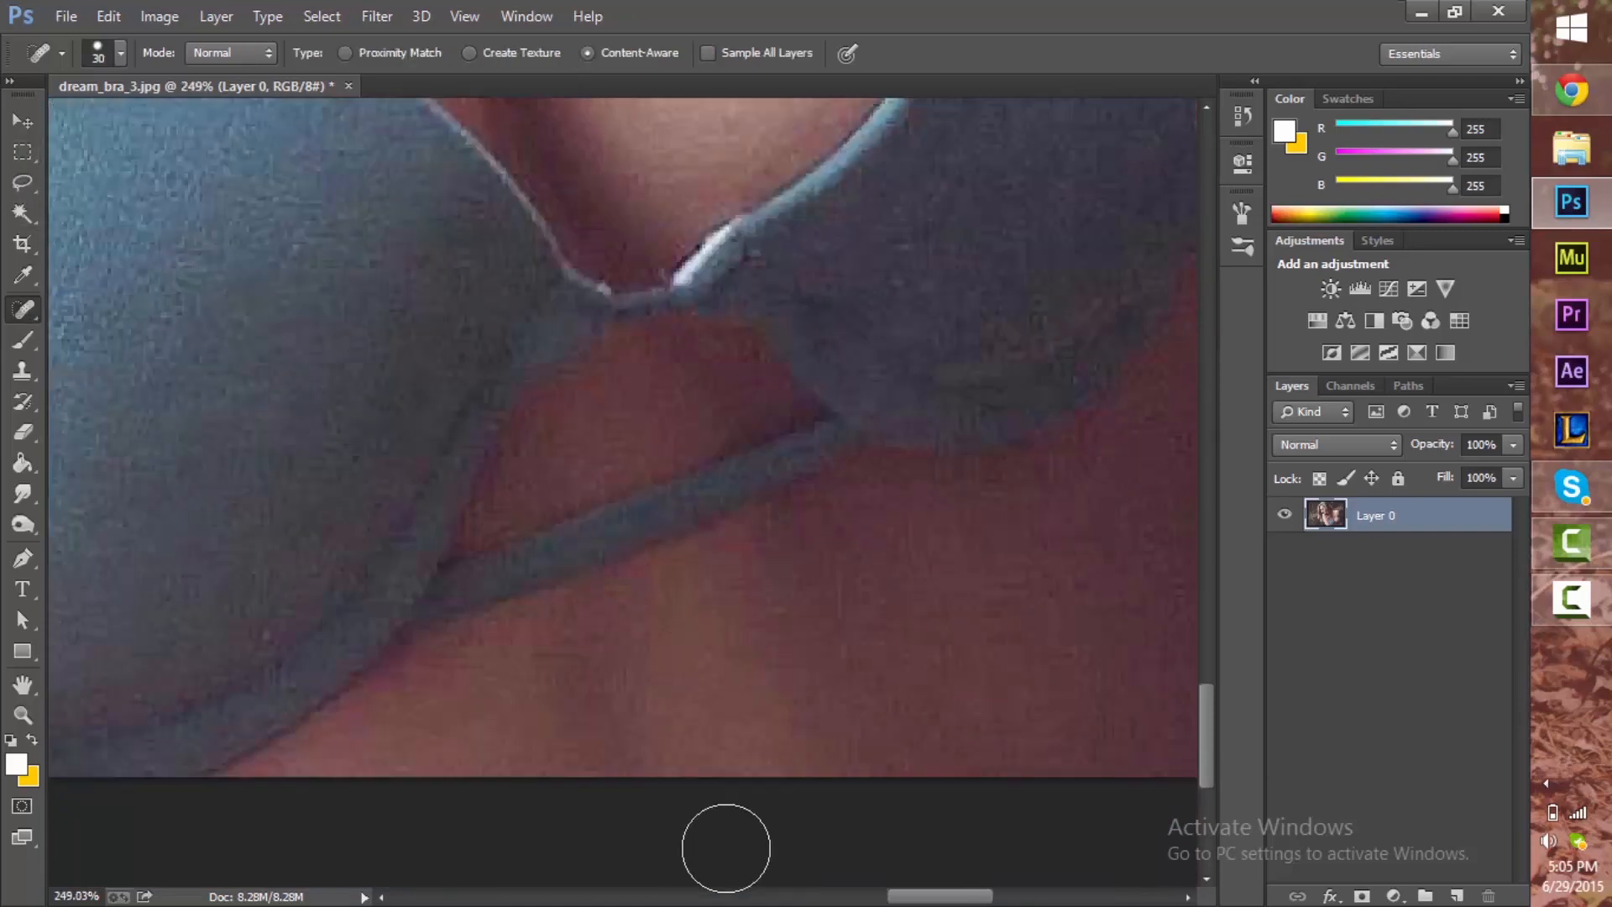